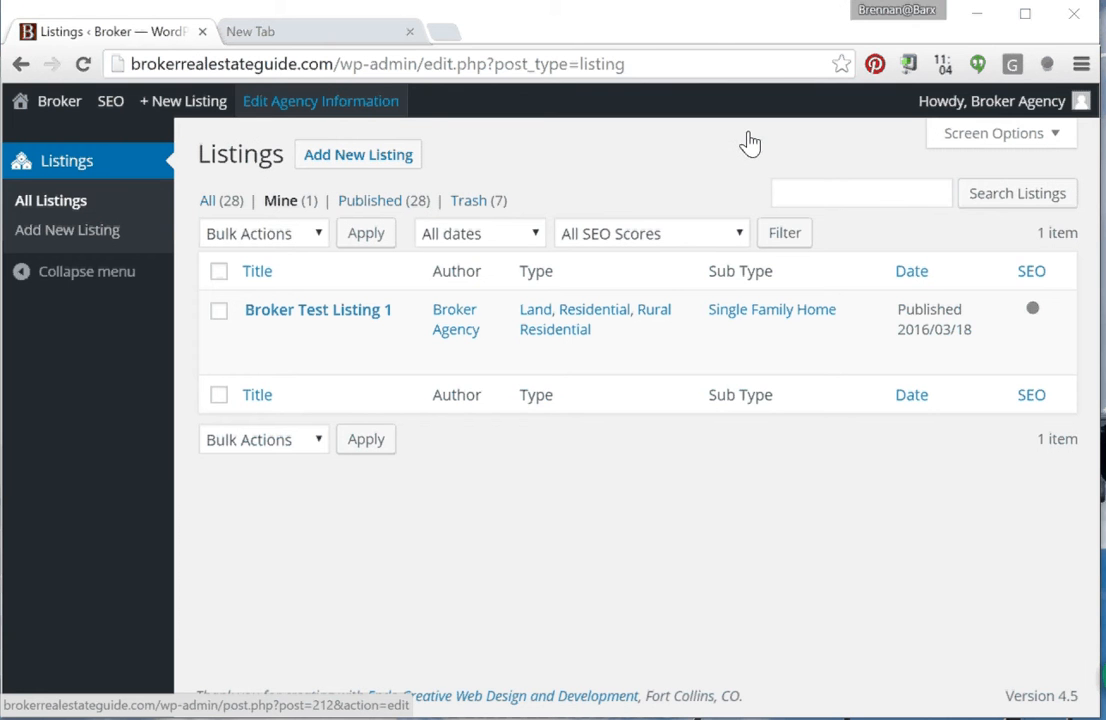
# Open the Broker Agency Test agency profile for editing from the admin toolbar.
pyautogui.click(318, 309)
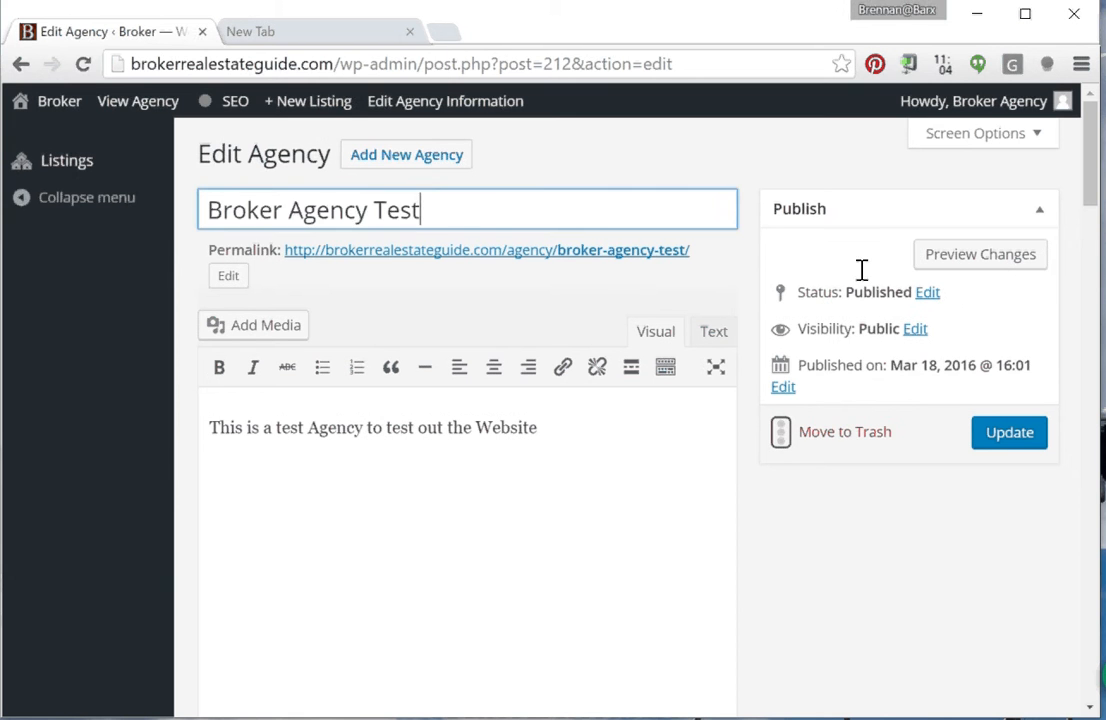
pyautogui.scroll(-3)
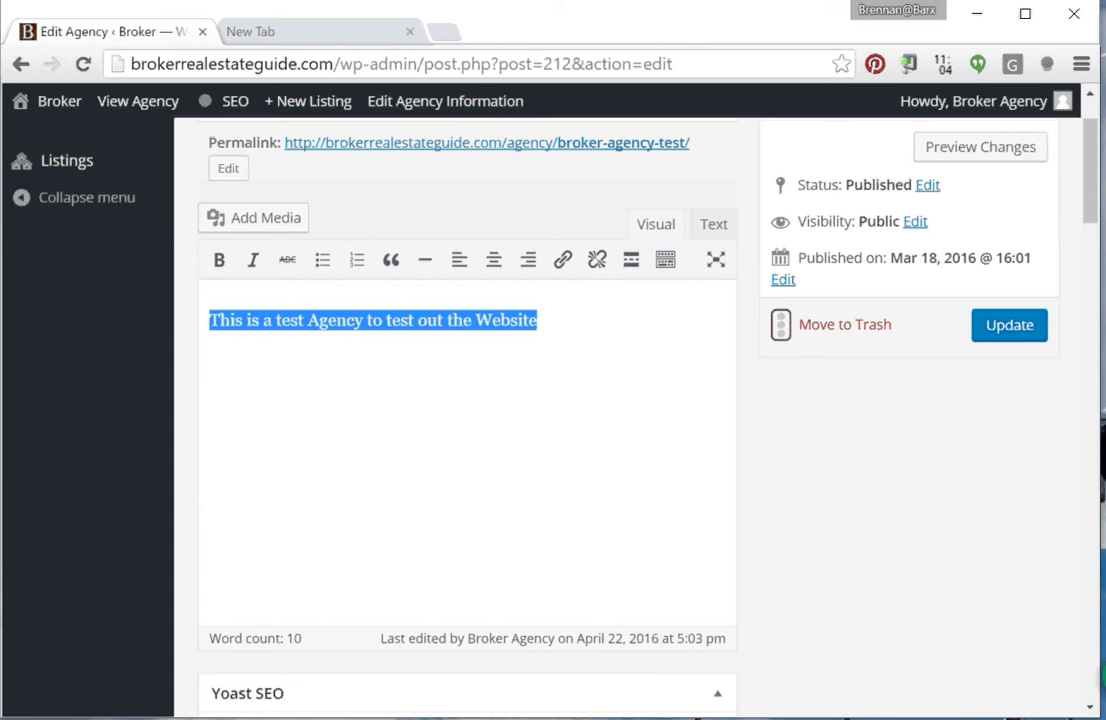
pyautogui.scroll(-3)
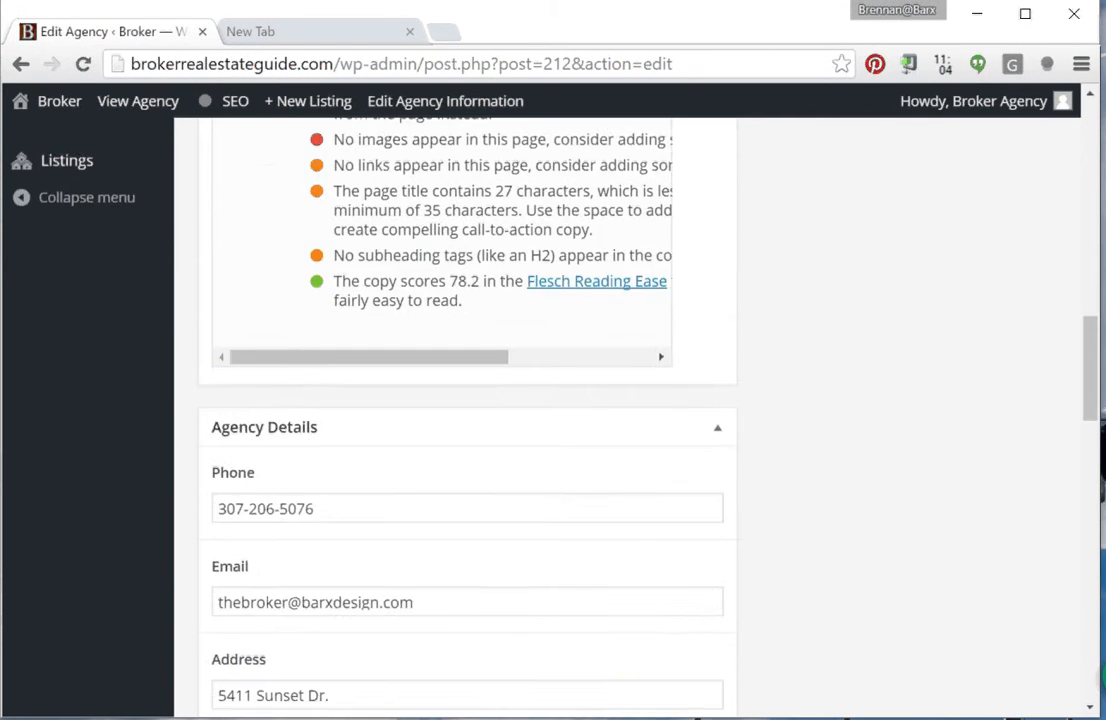
pyautogui.scroll(-3)
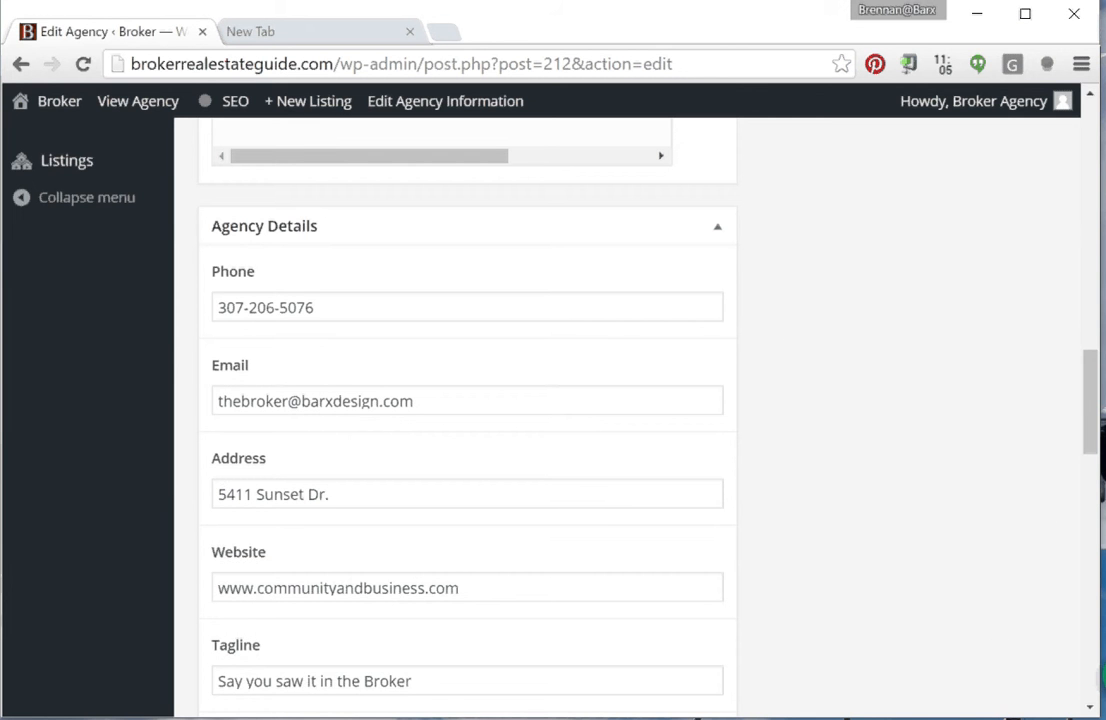
pyautogui.scroll(-3)
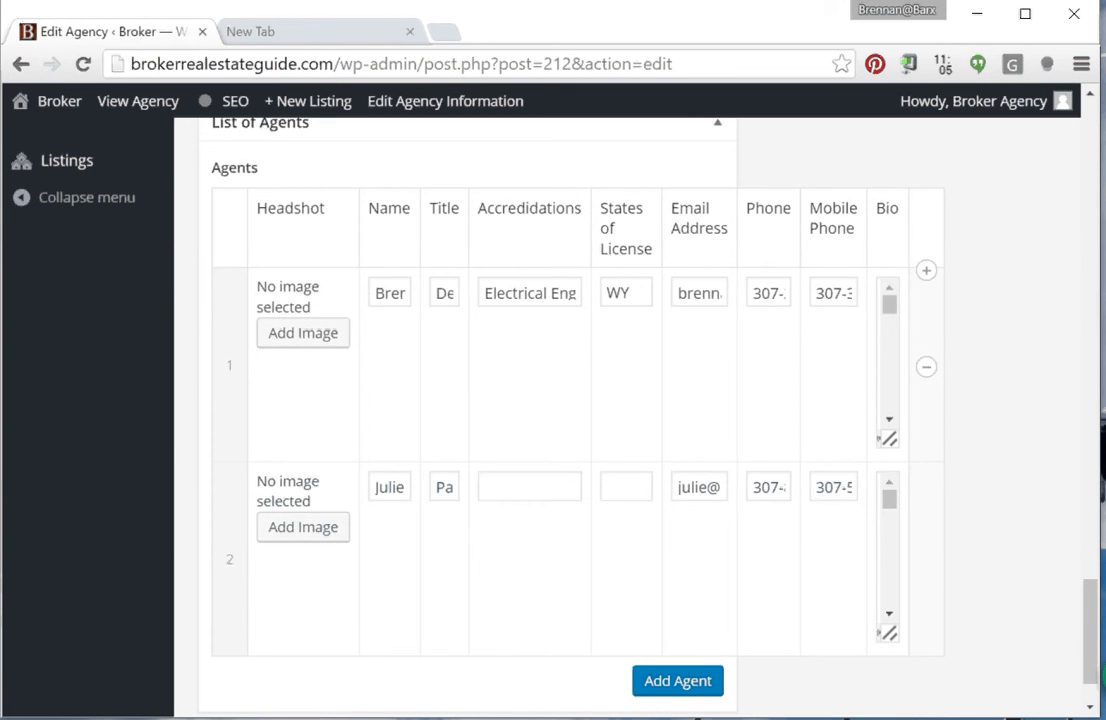
pyautogui.moveTo(752, 366)
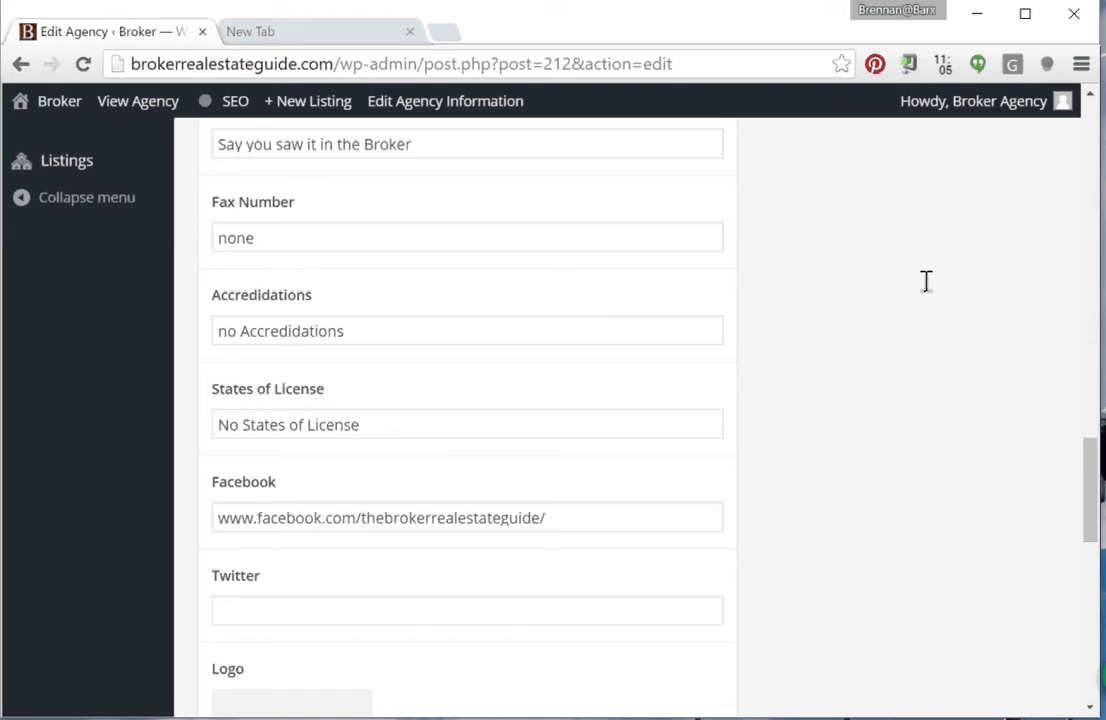
pyautogui.scroll(3)
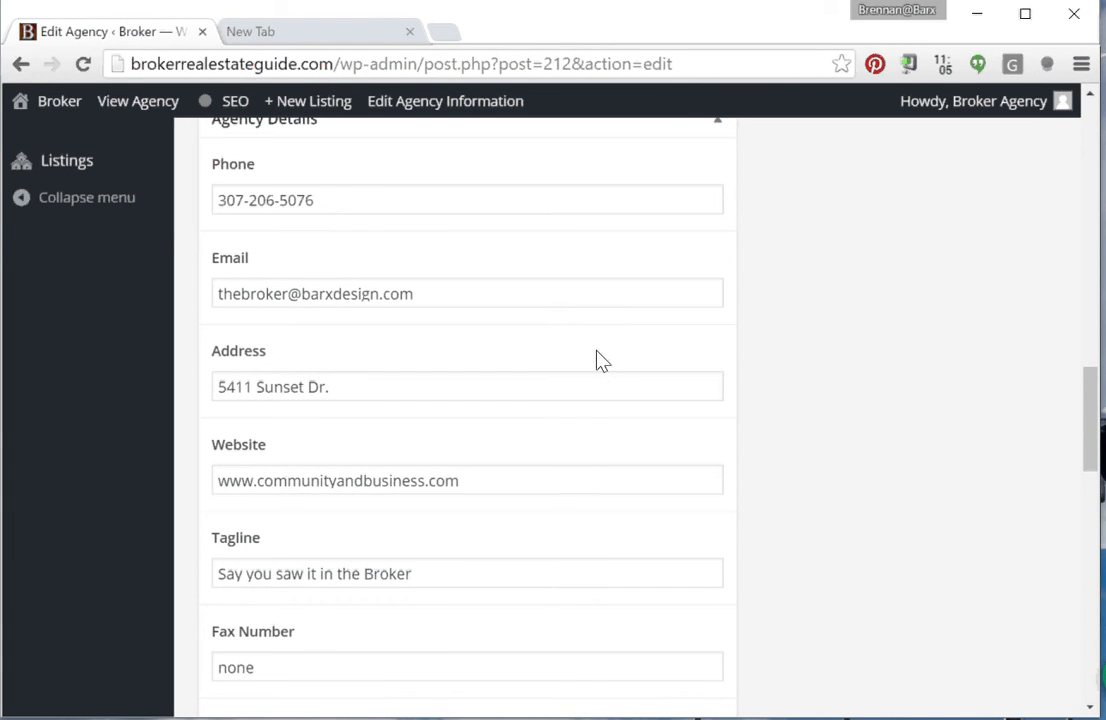
pyautogui.moveTo(921, 374)
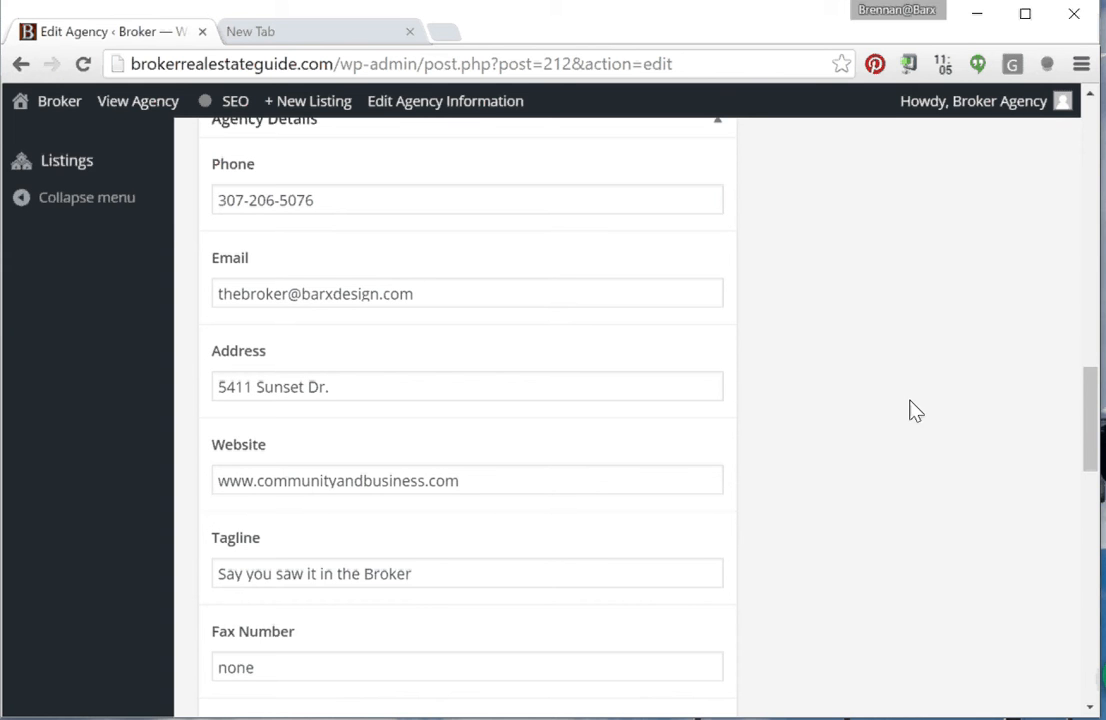
pyautogui.moveTo(948, 404)
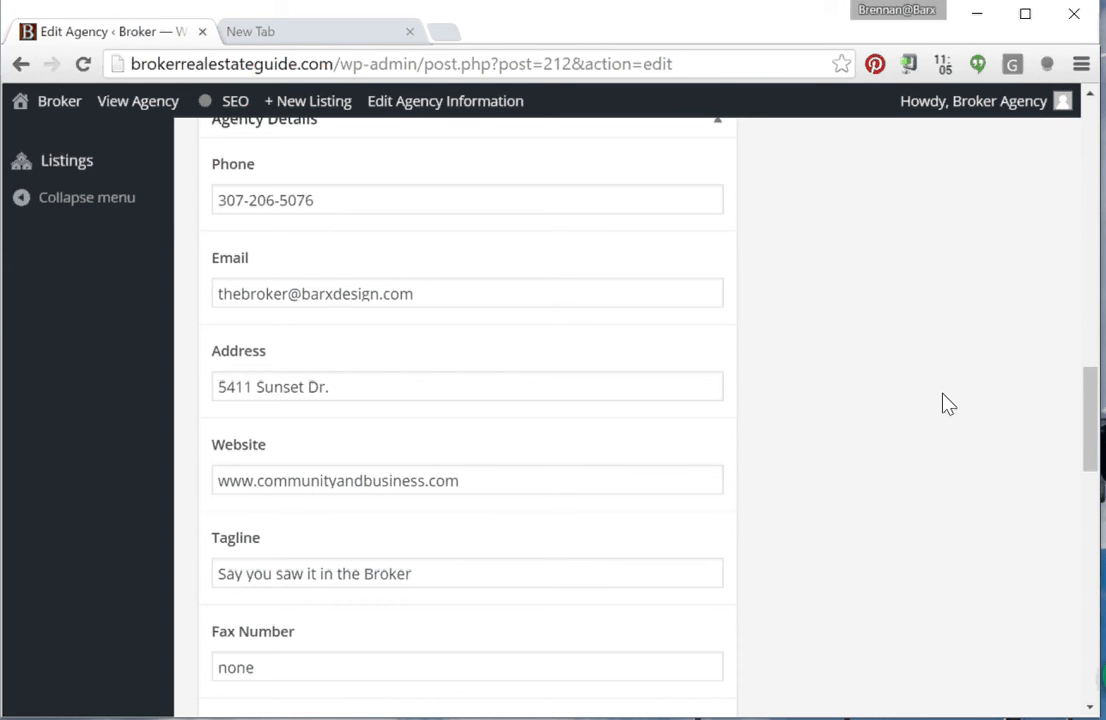
pyautogui.moveTo(967, 368)
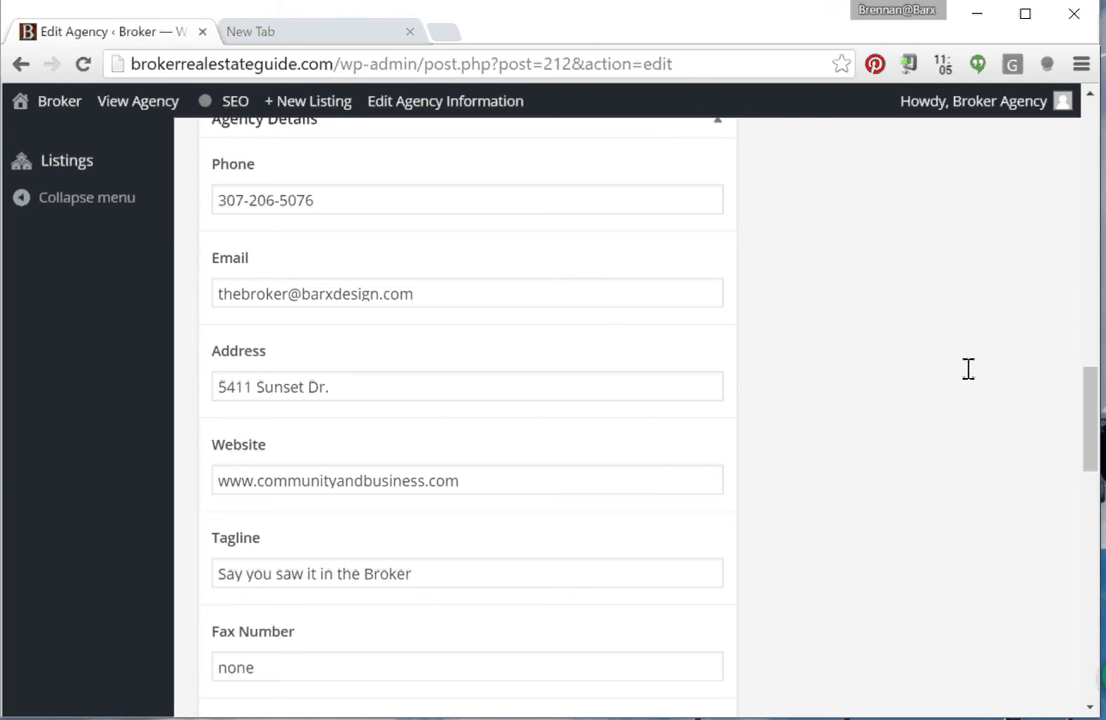
pyautogui.moveTo(988, 348)
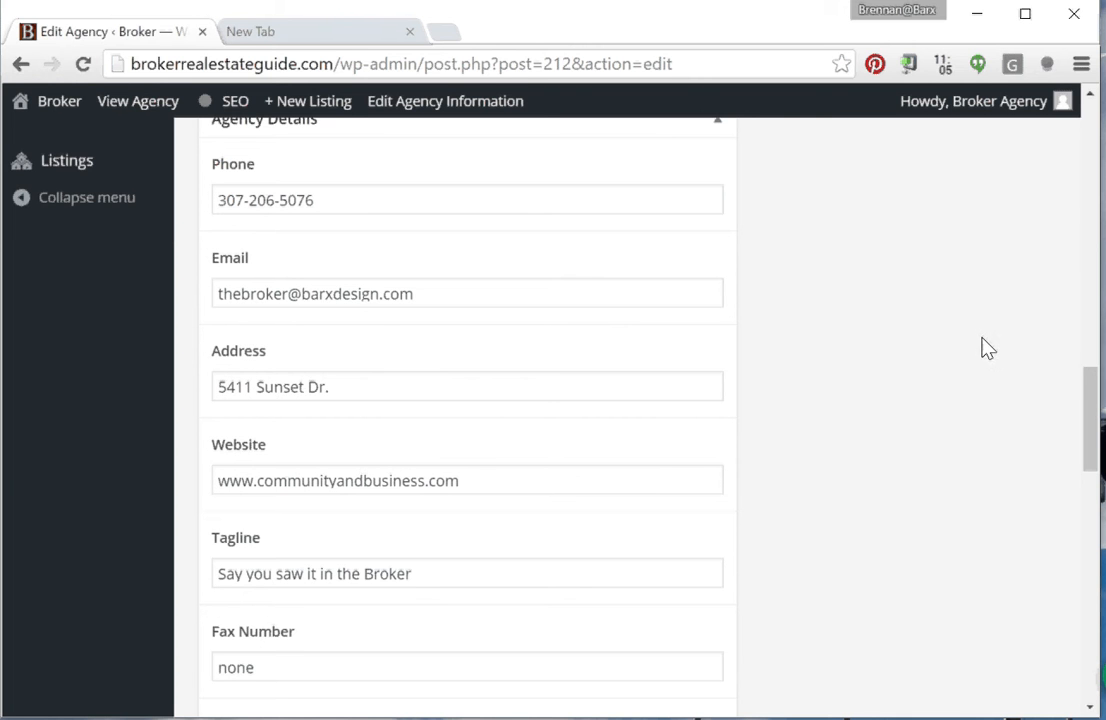
pyautogui.moveTo(1059, 333)
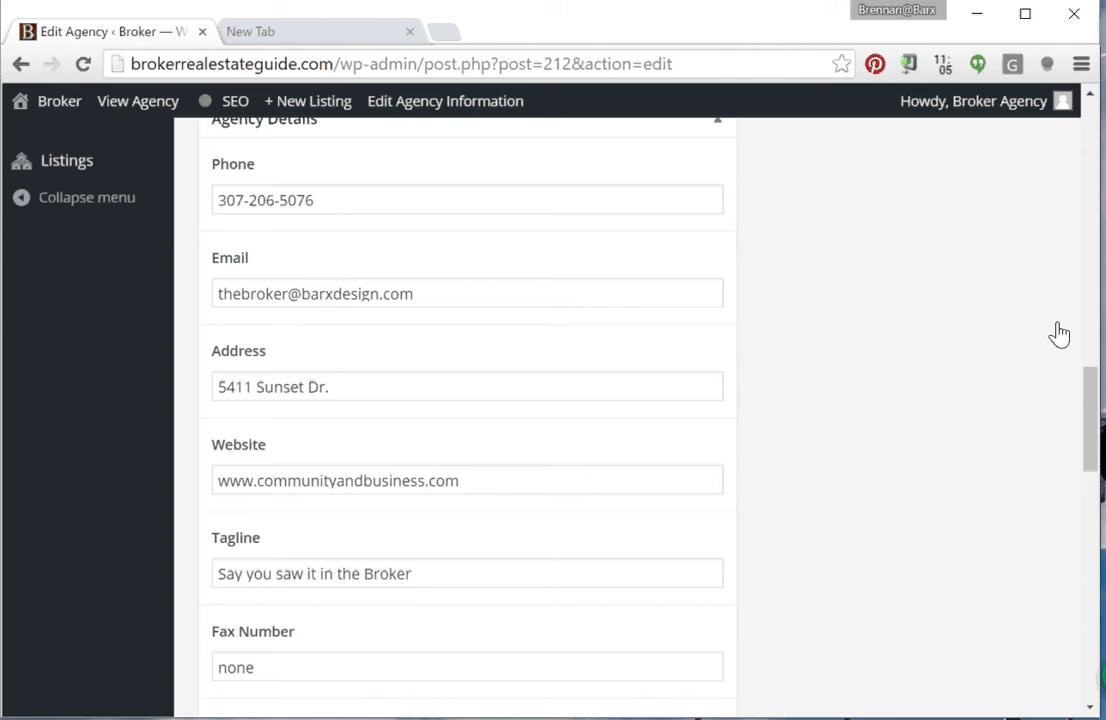
pyautogui.click(59, 101)
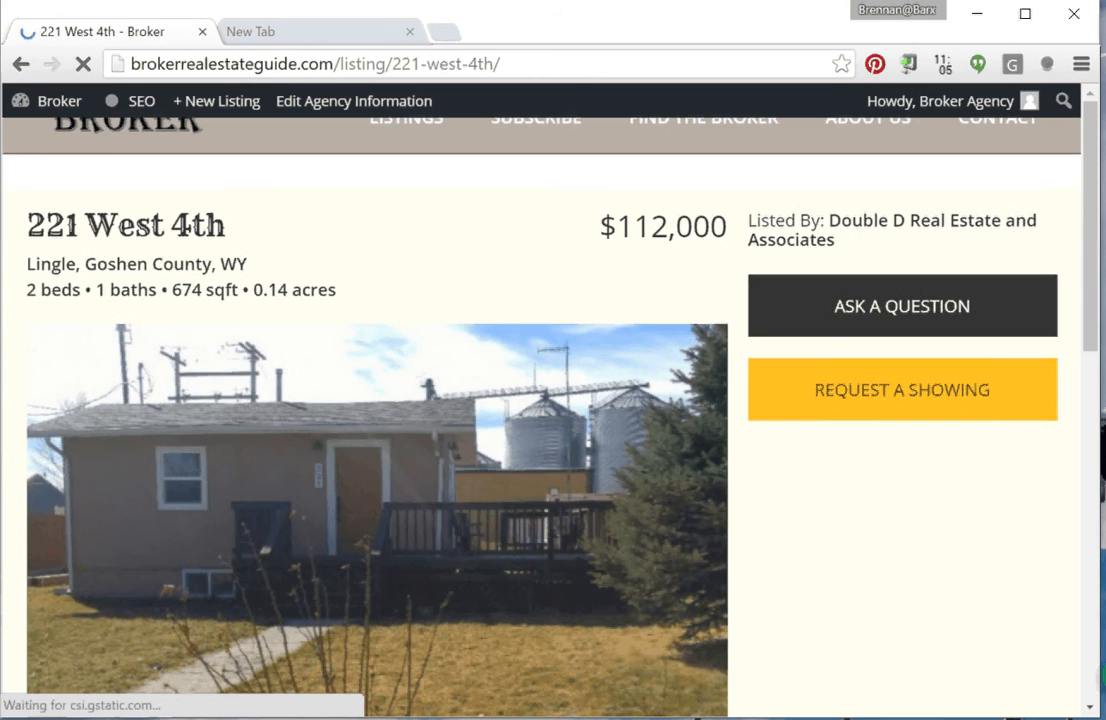
# Expand the question form on the 221 West 4th listing and scroll through its details.
pyautogui.click(901, 305)
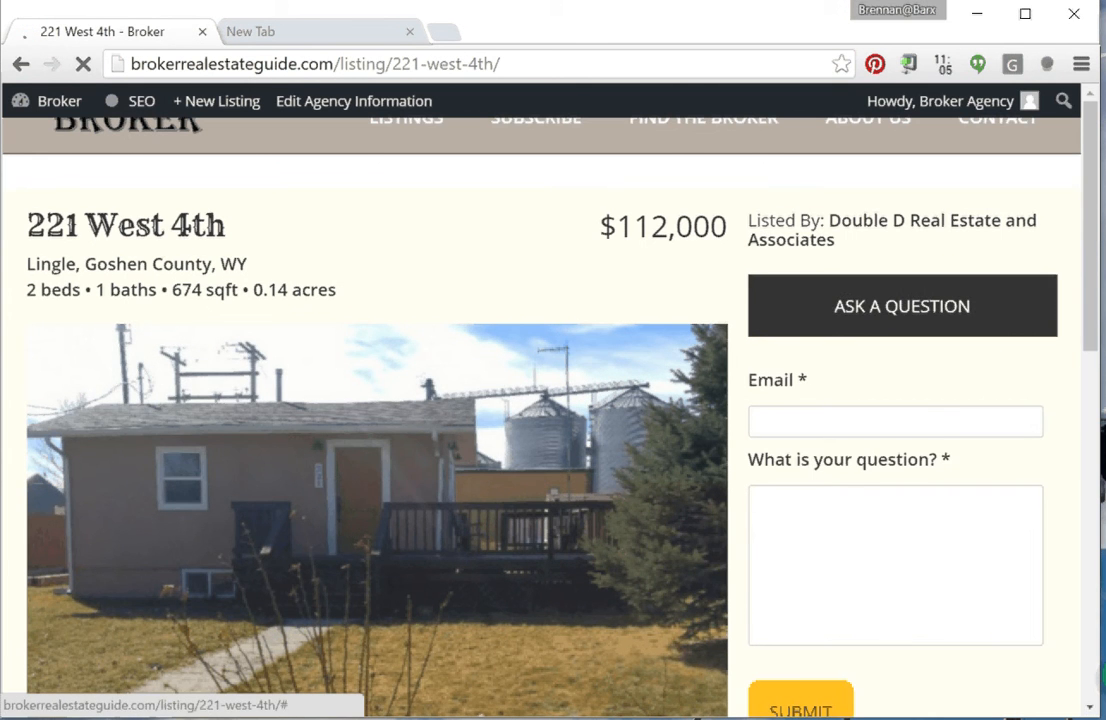
pyautogui.scroll(-3)
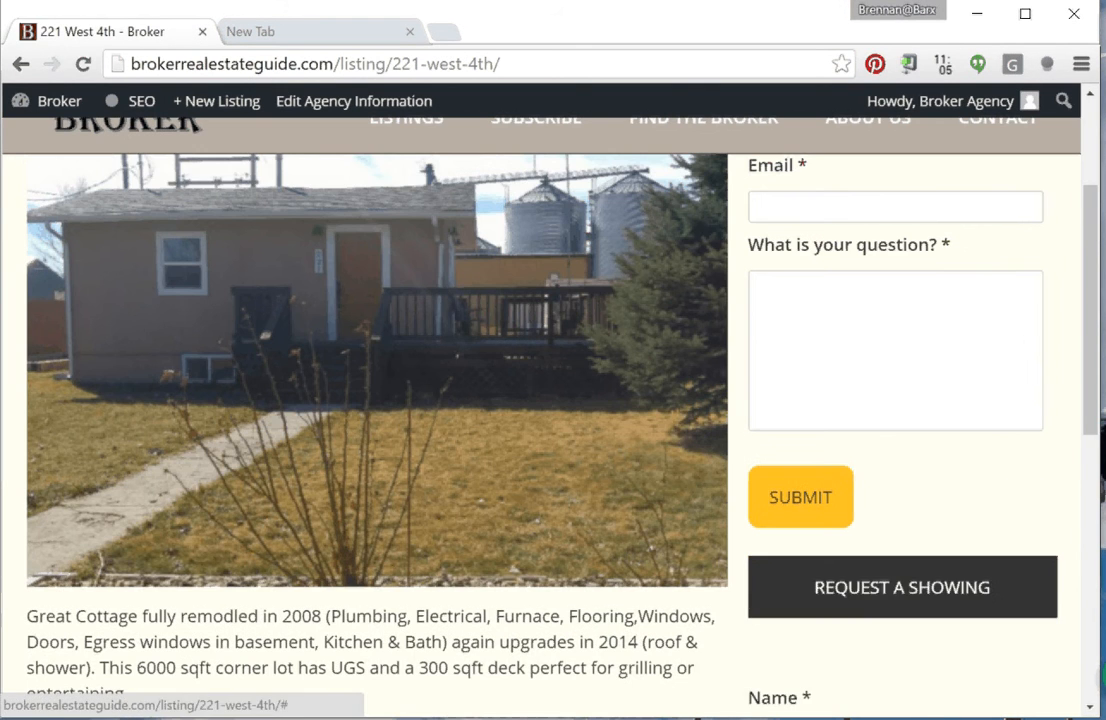
pyautogui.scroll(-3)
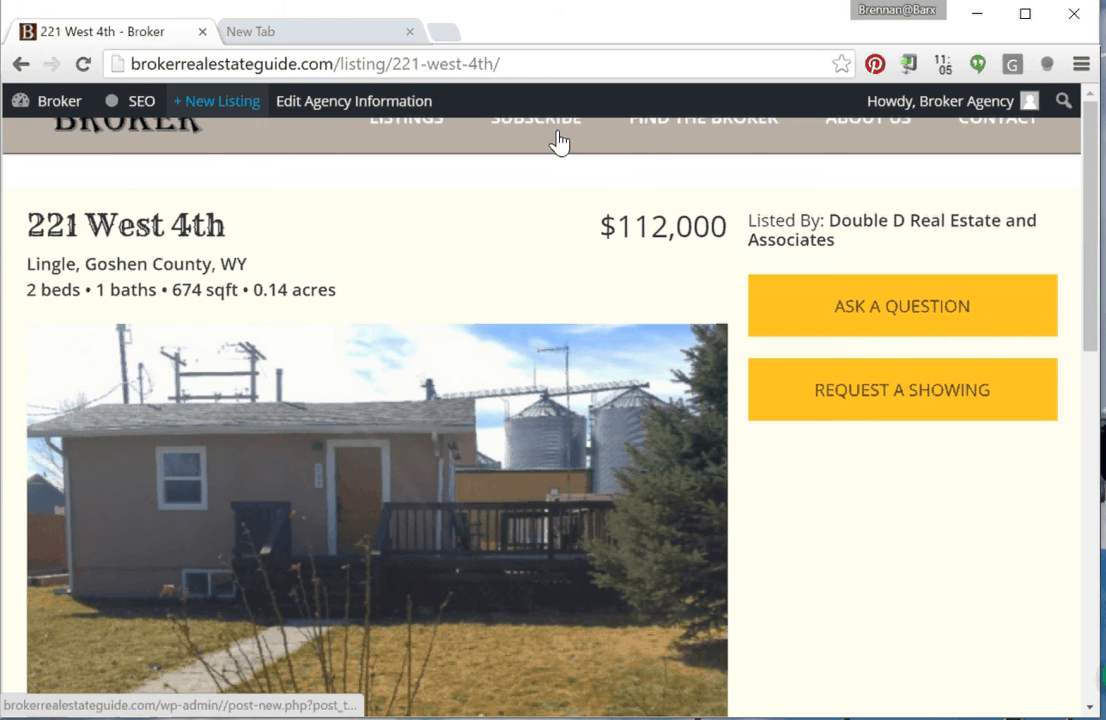
pyautogui.moveTo(645, 135)
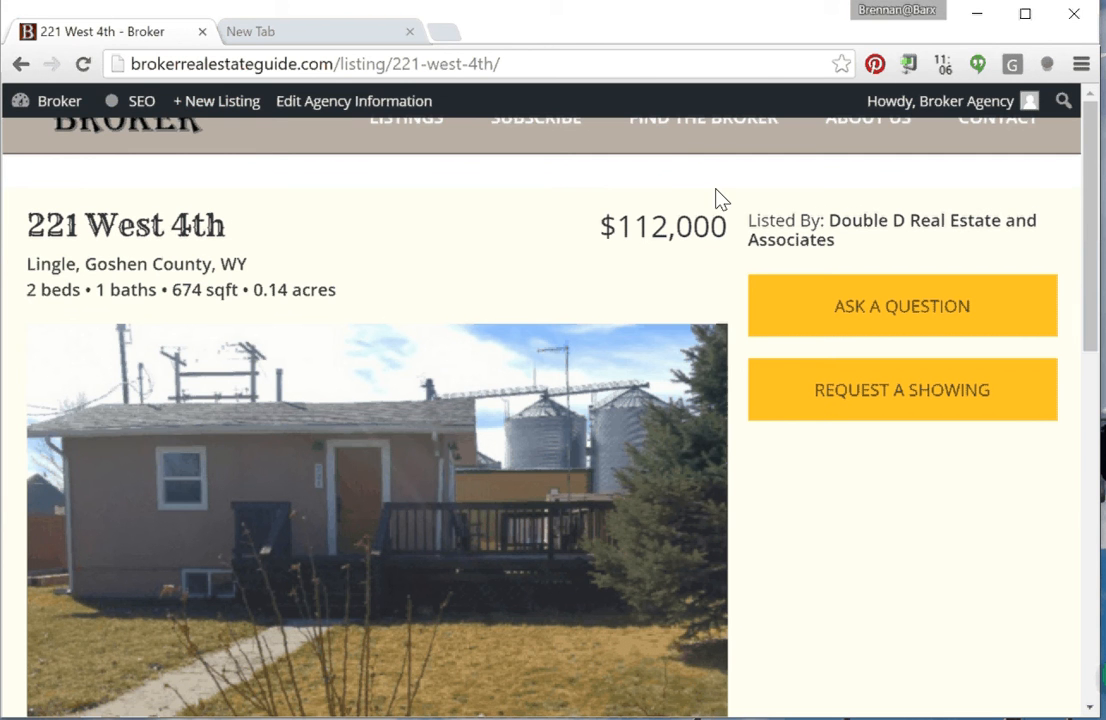
pyautogui.moveTo(757, 186)
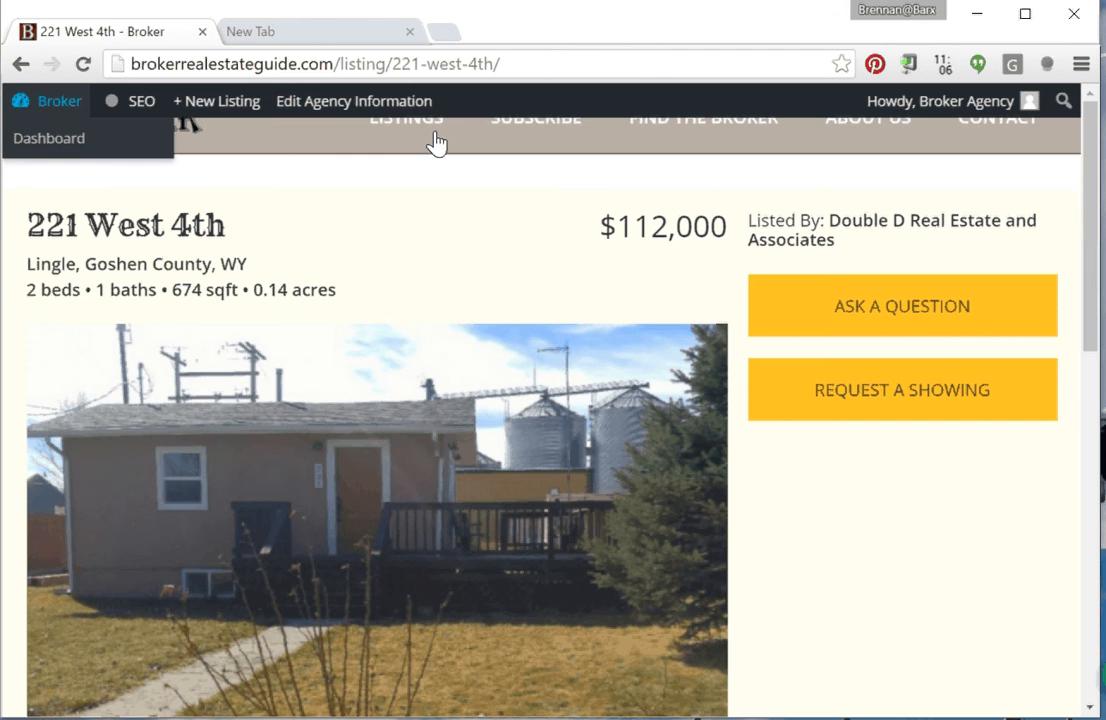
# Navigate from the Broker dashboard through Listings to edit Broker Test Listing 1.
pyautogui.click(49, 138)
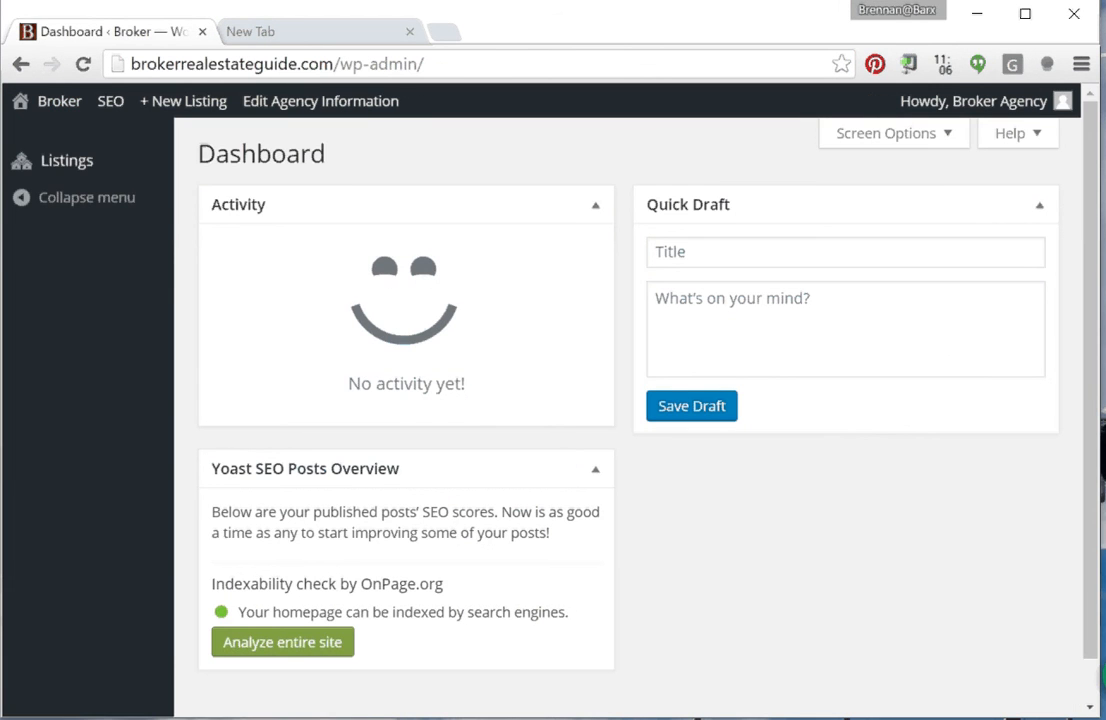
pyautogui.click(67, 160)
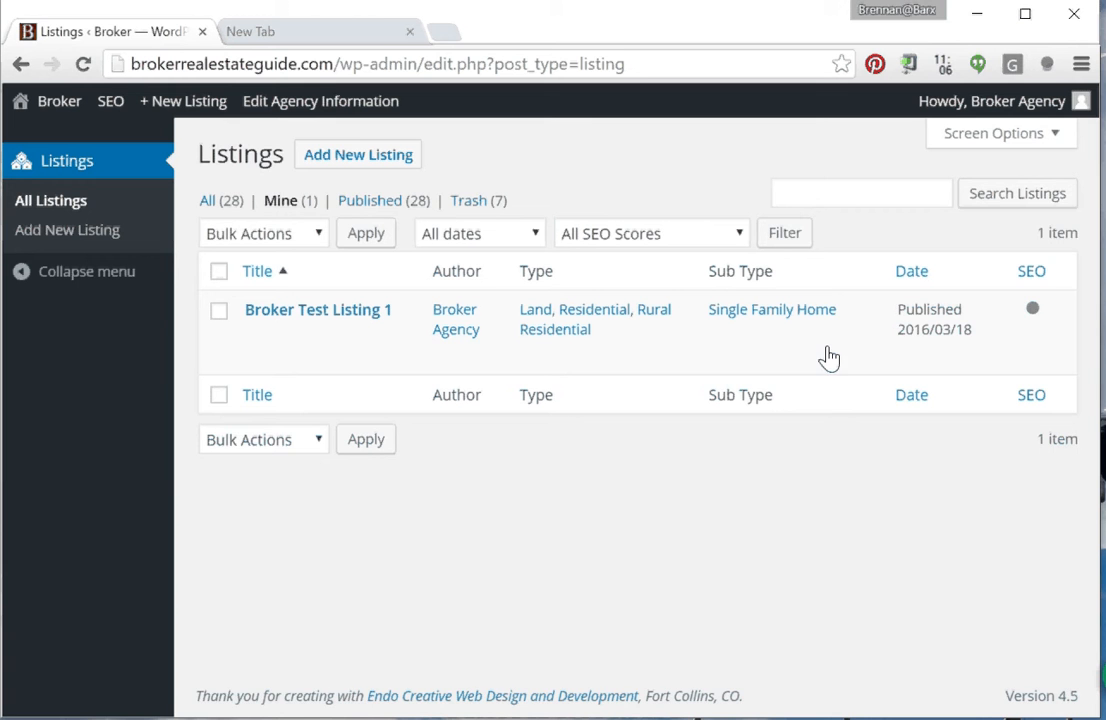
pyautogui.click(317, 309)
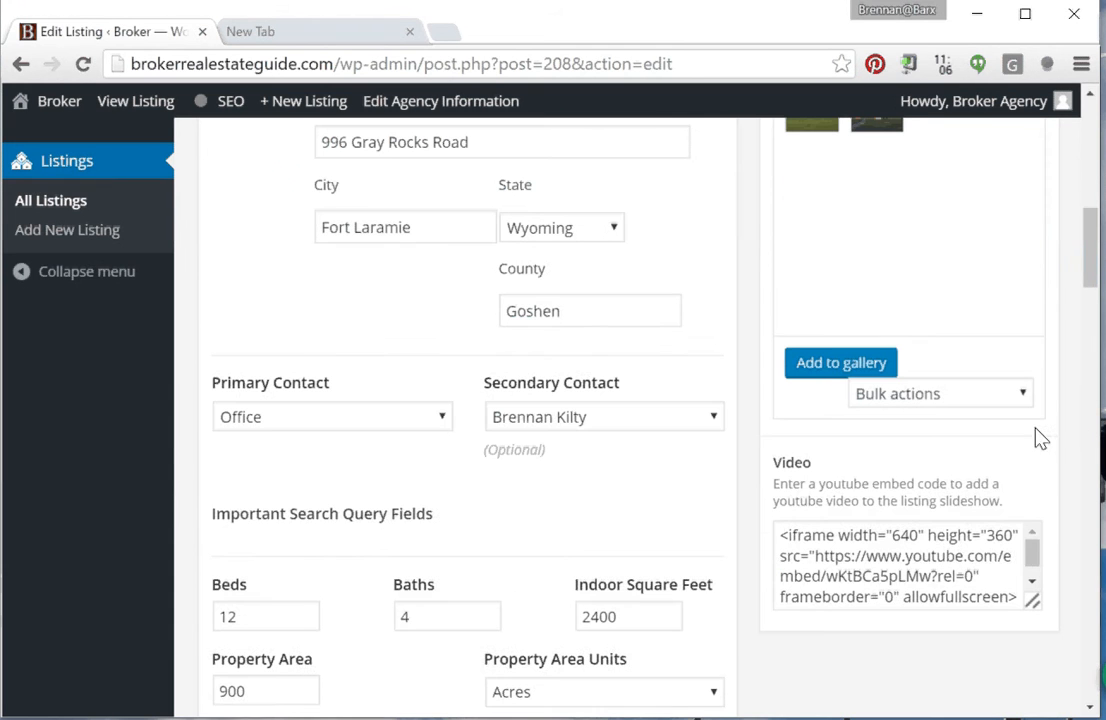
pyautogui.moveTo(748, 478)
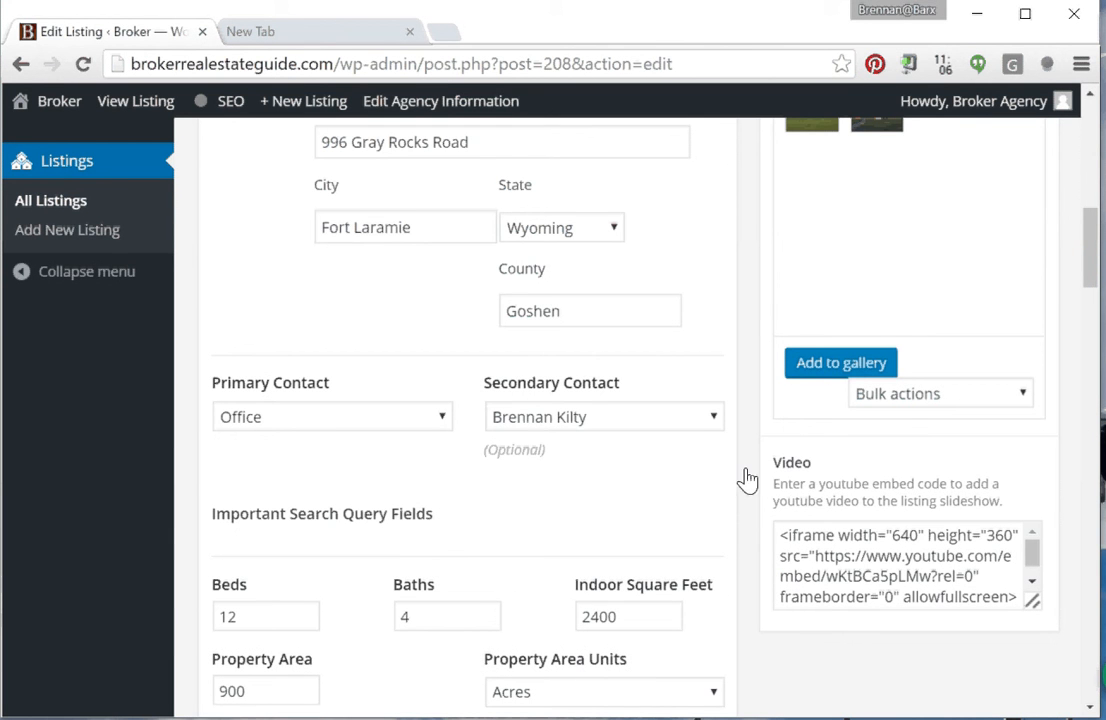
pyautogui.moveTo(790, 527)
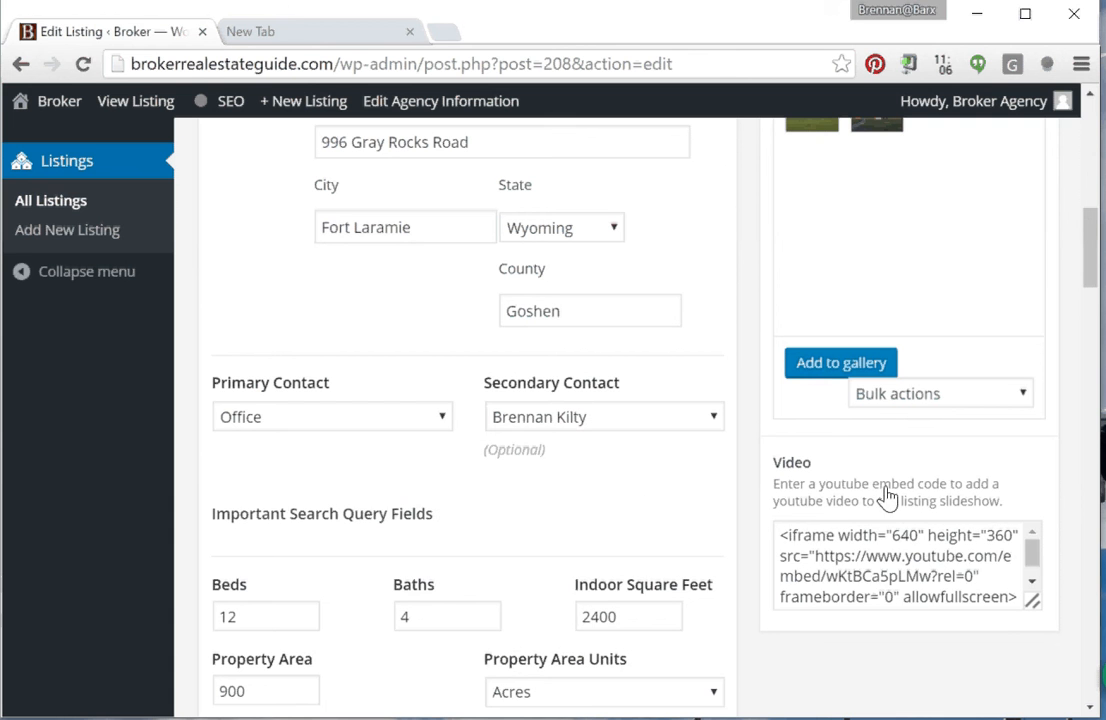
pyautogui.moveTo(869, 540)
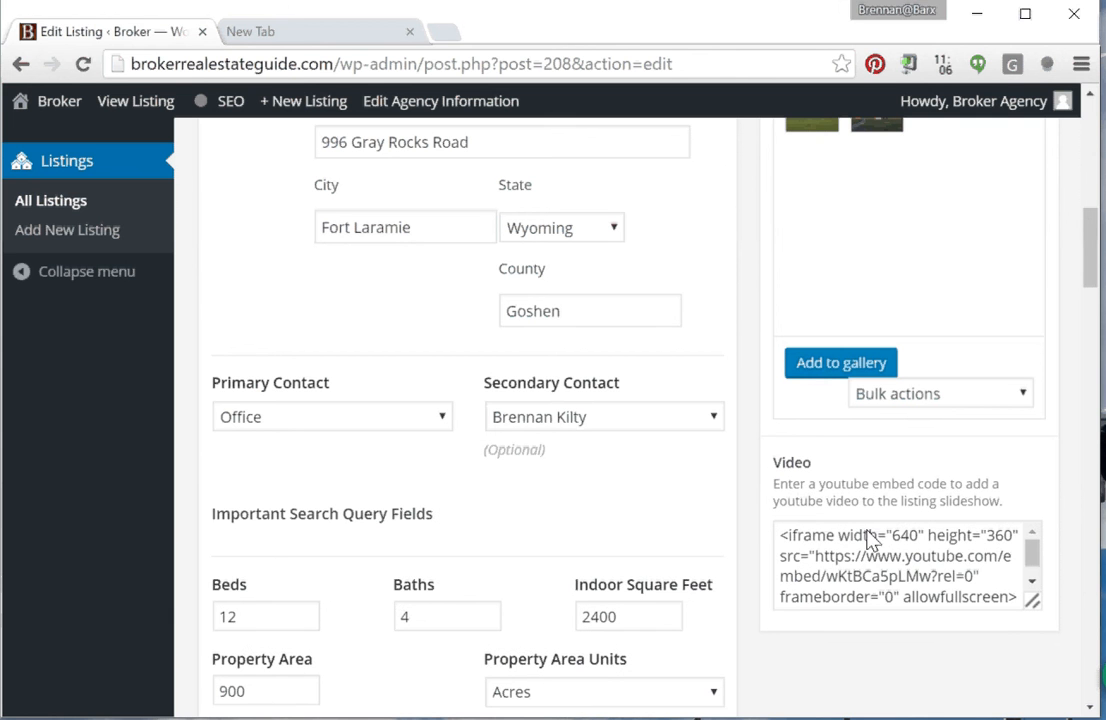
pyautogui.click(331, 416)
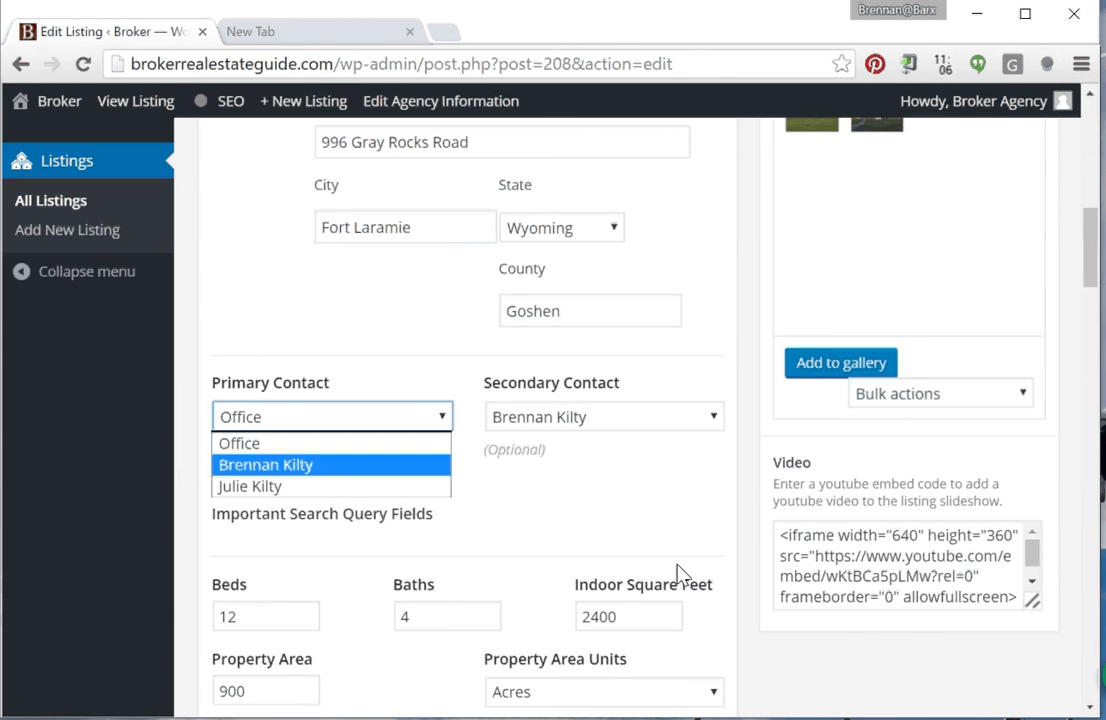
pyautogui.moveTo(678, 590)
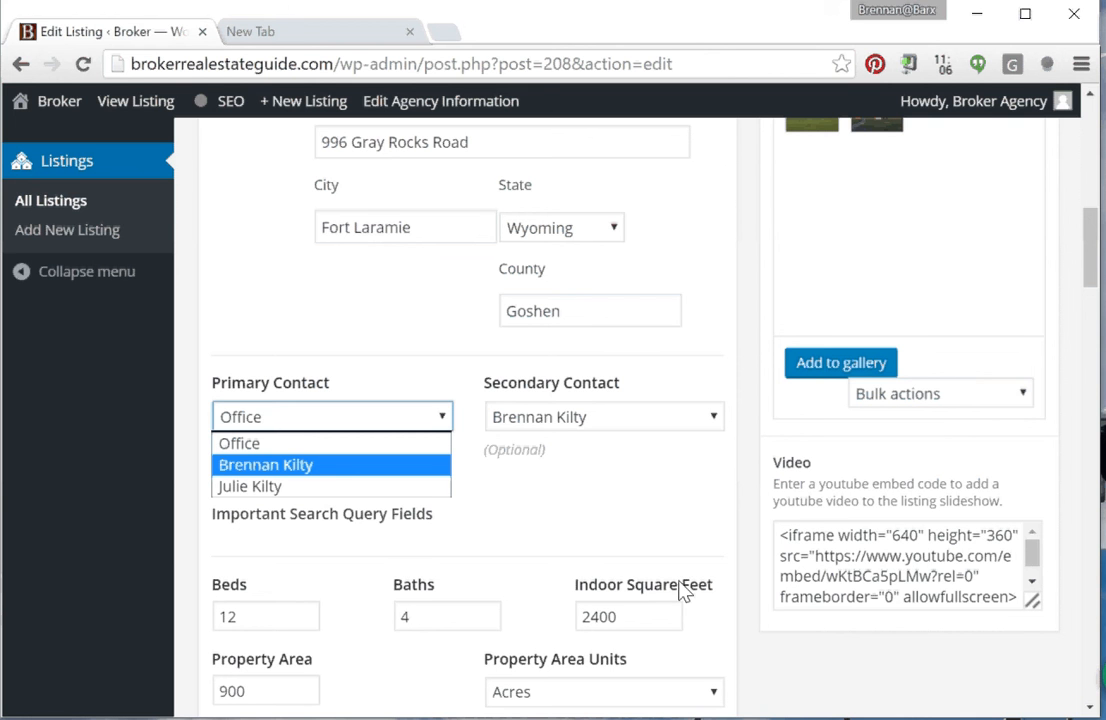
pyautogui.moveTo(695, 587)
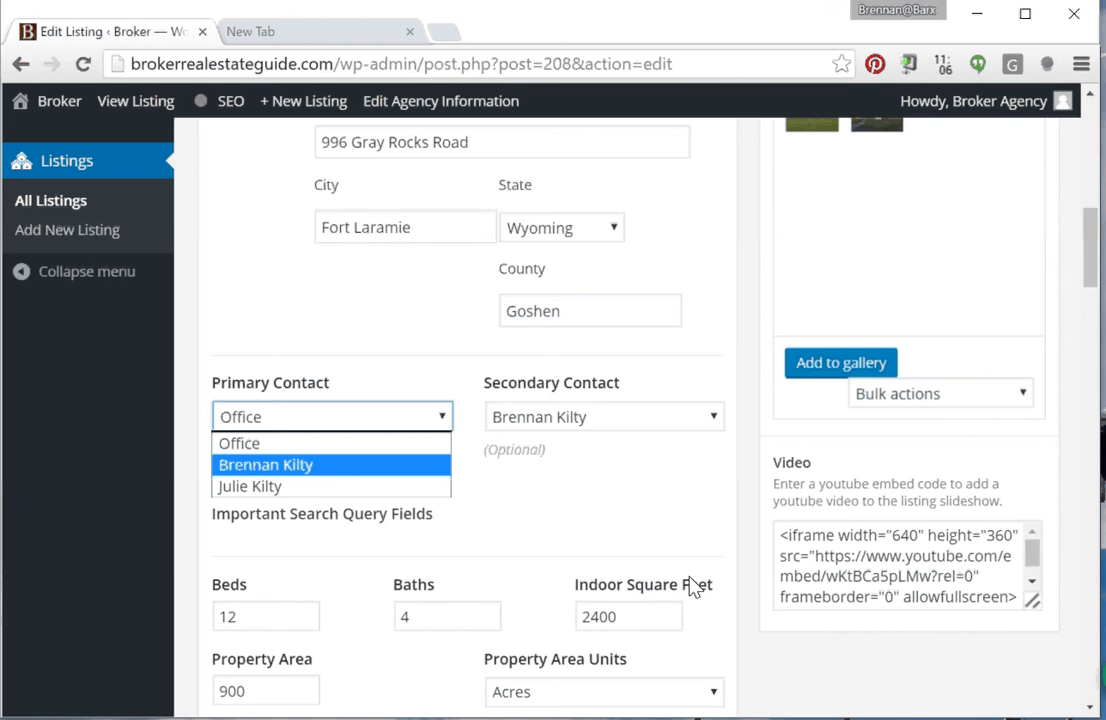
pyautogui.click(266, 464)
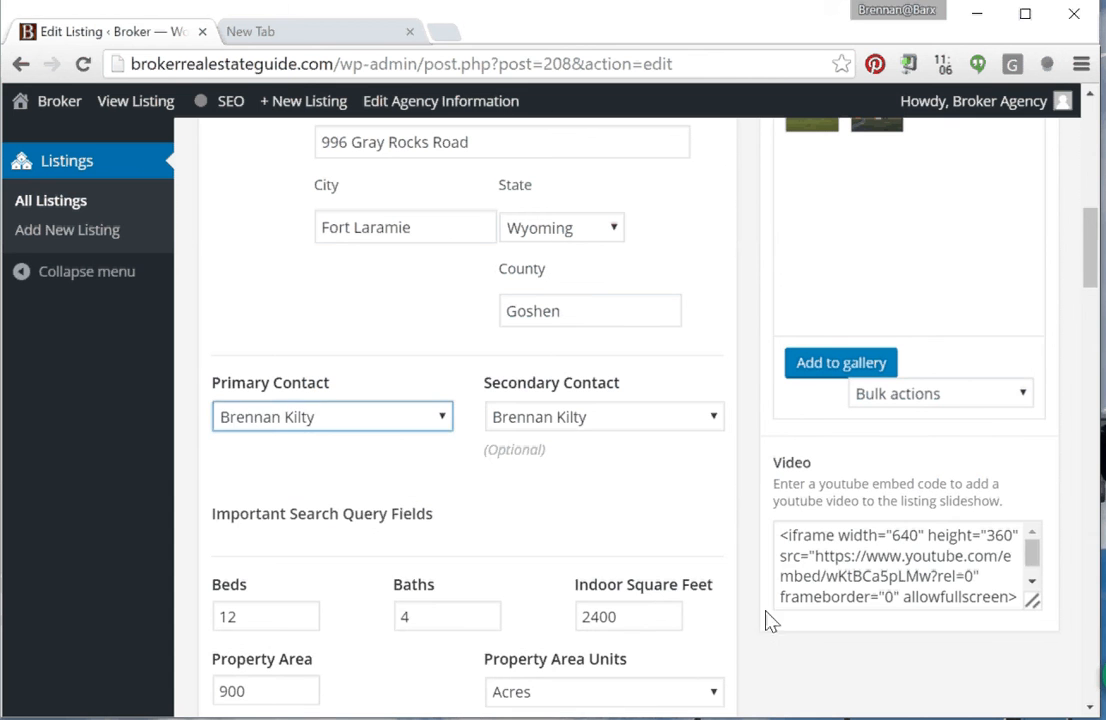
pyautogui.click(603, 417)
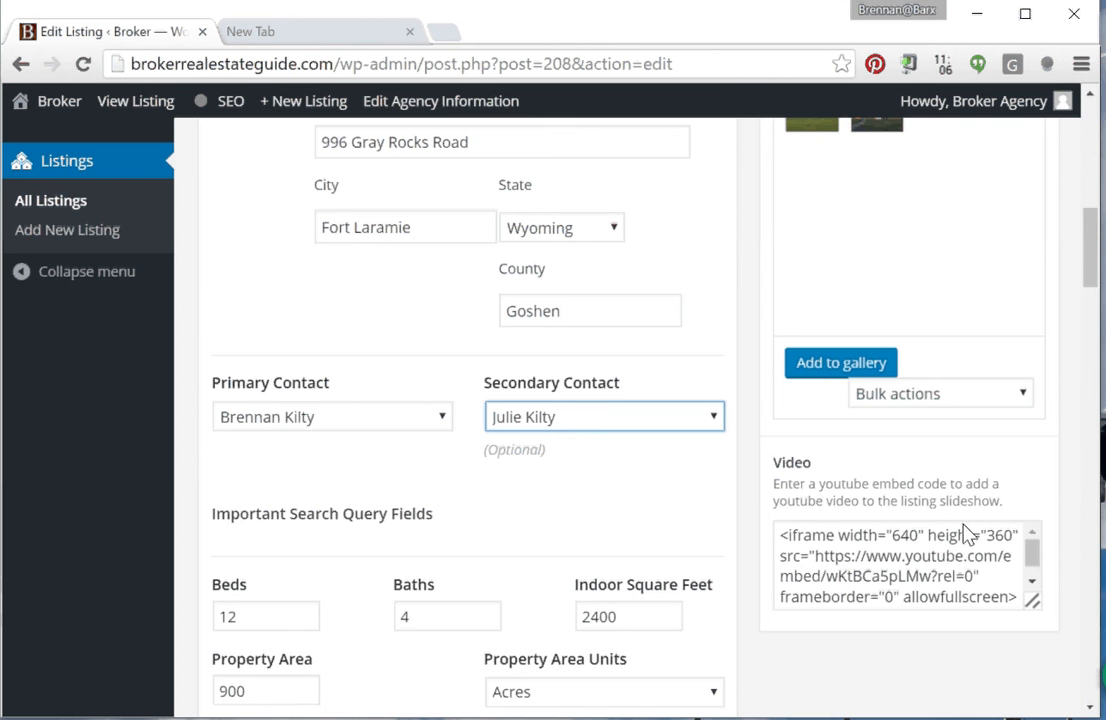
pyautogui.click(603, 416)
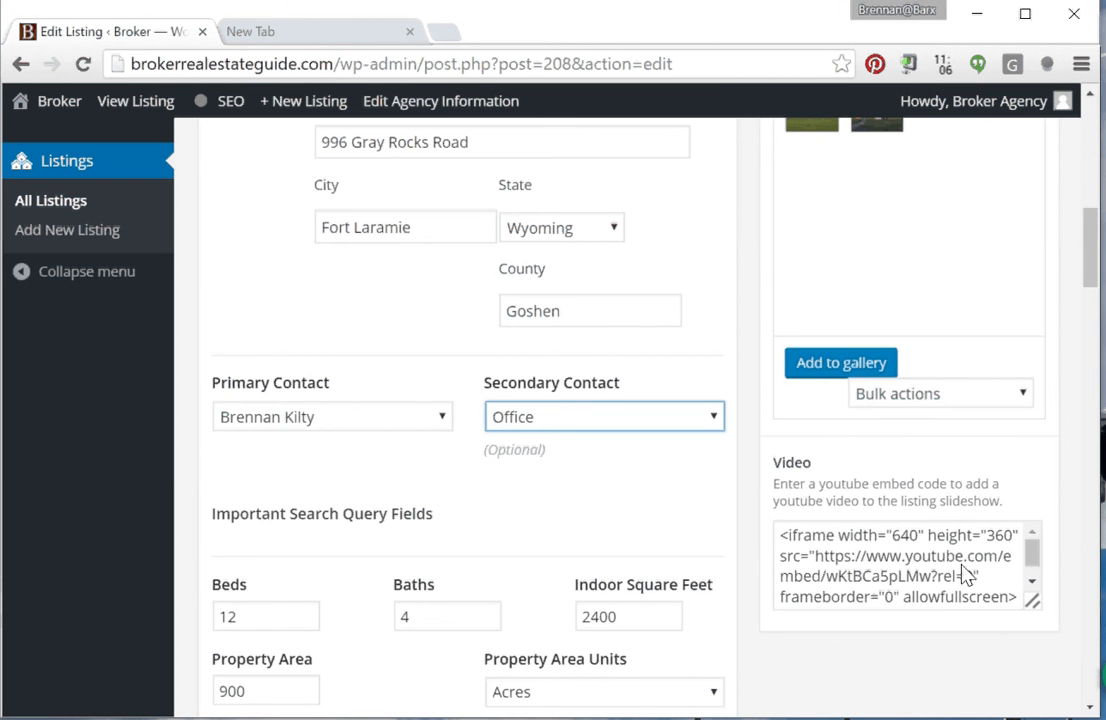
pyautogui.scroll(3)
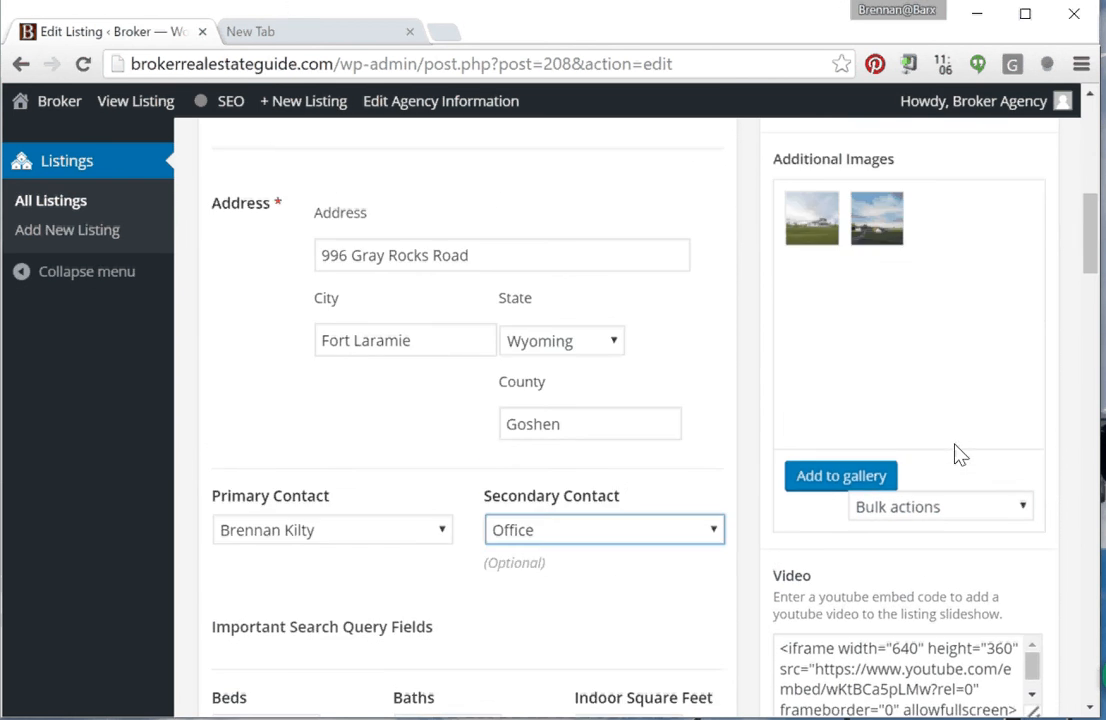
pyautogui.scroll(3)
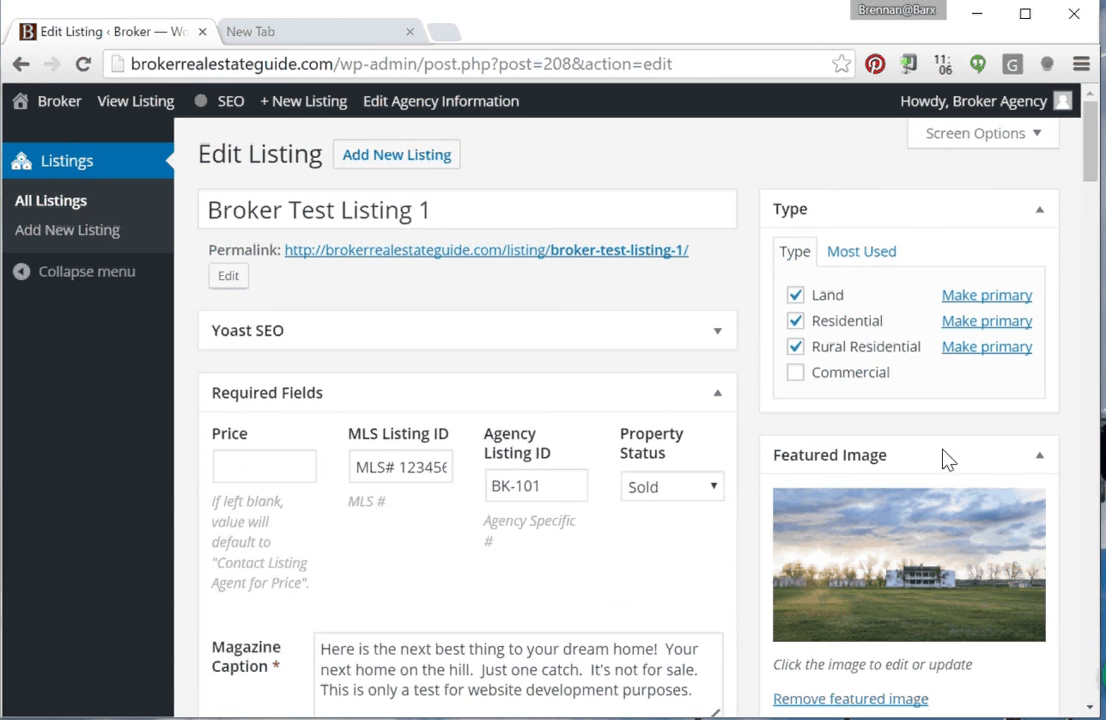